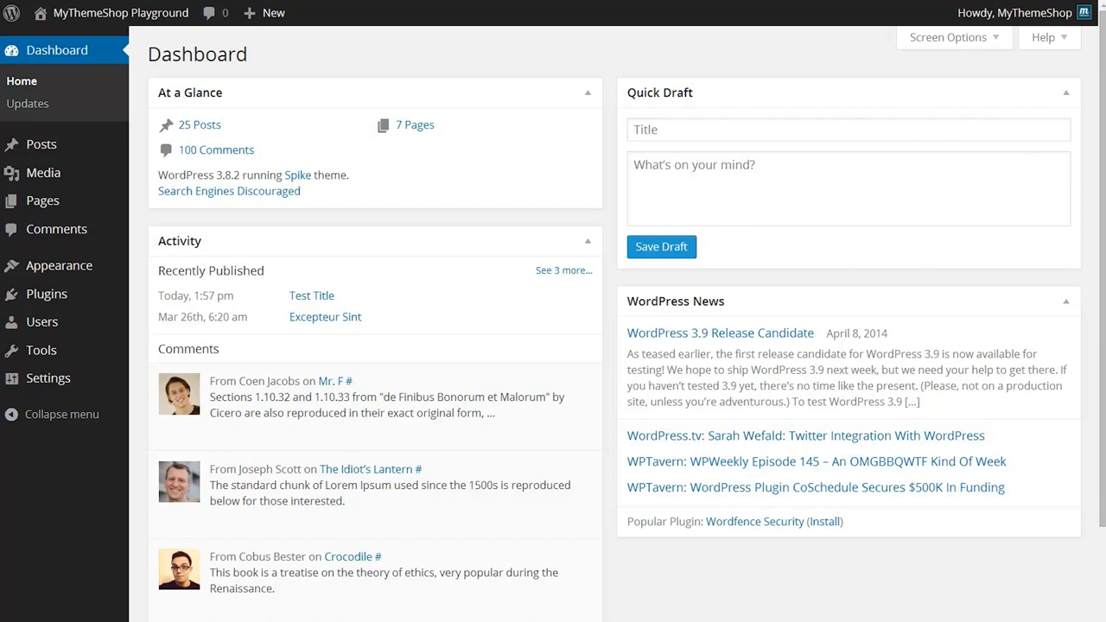
{"action": "mouse_move", "coordinate": [72, 546]}
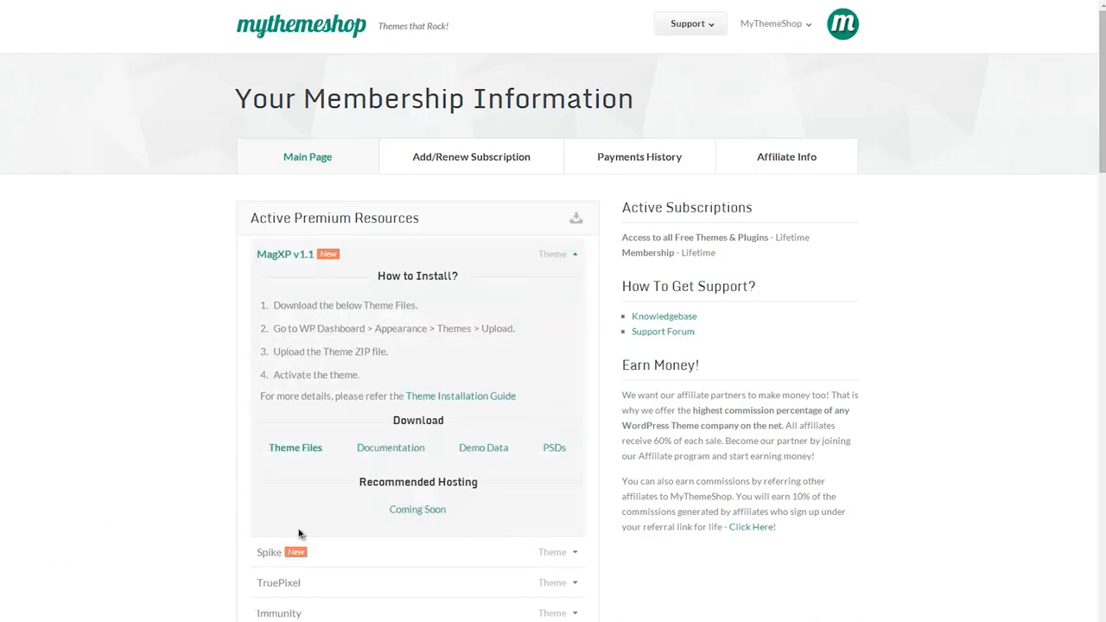
{"action": "mouse_move", "coordinate": [308, 453]}
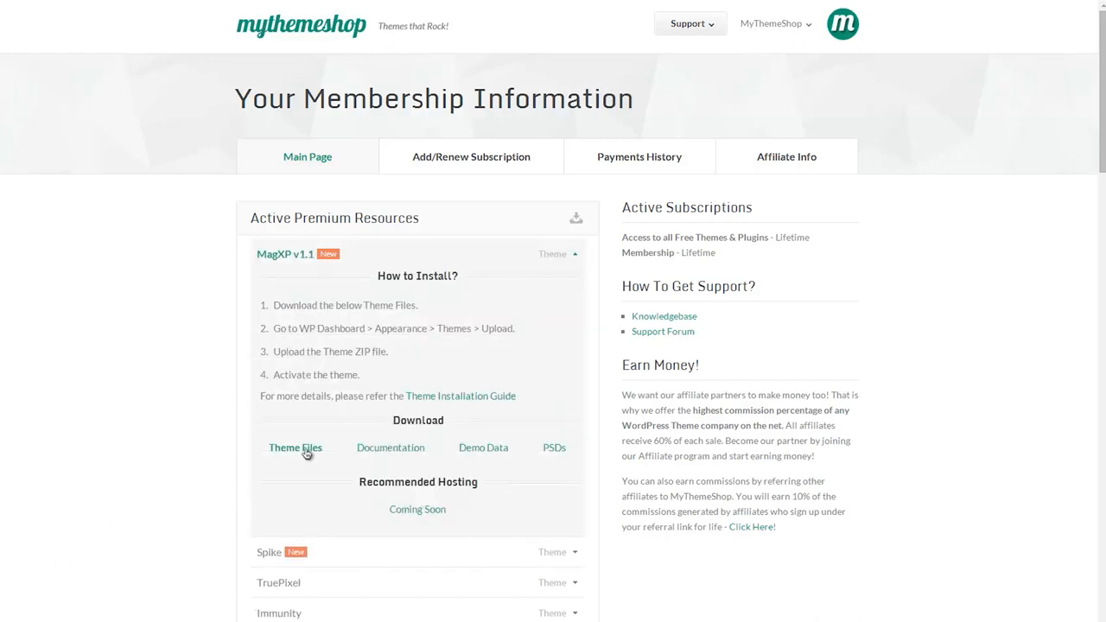
{"action": "mouse_move", "coordinate": [90, 503]}
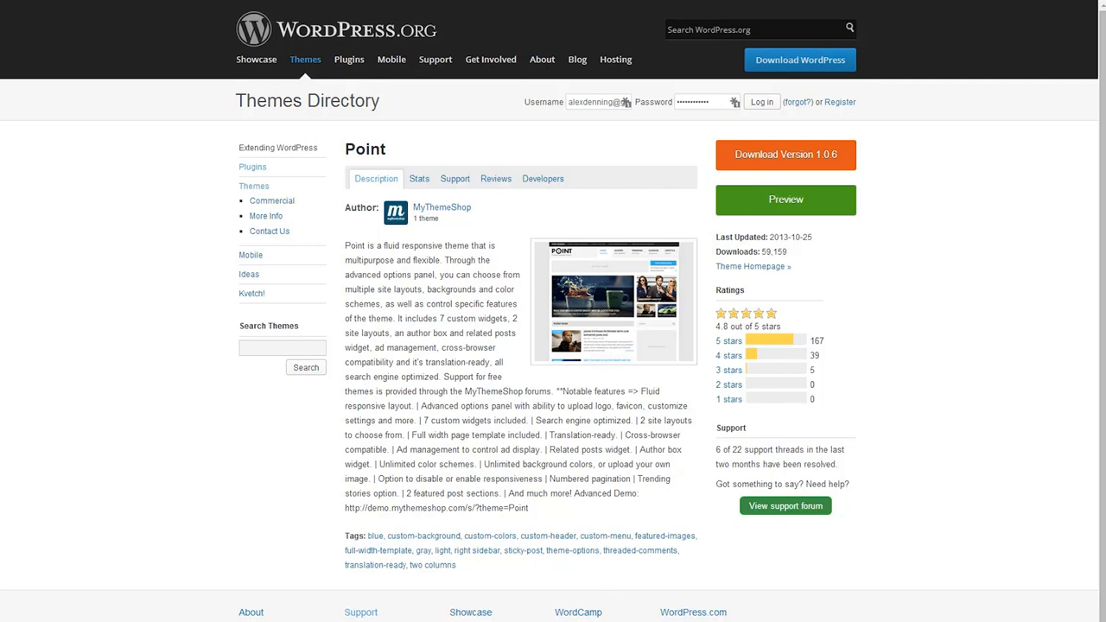
{"action": "mouse_move", "coordinate": [155, 418]}
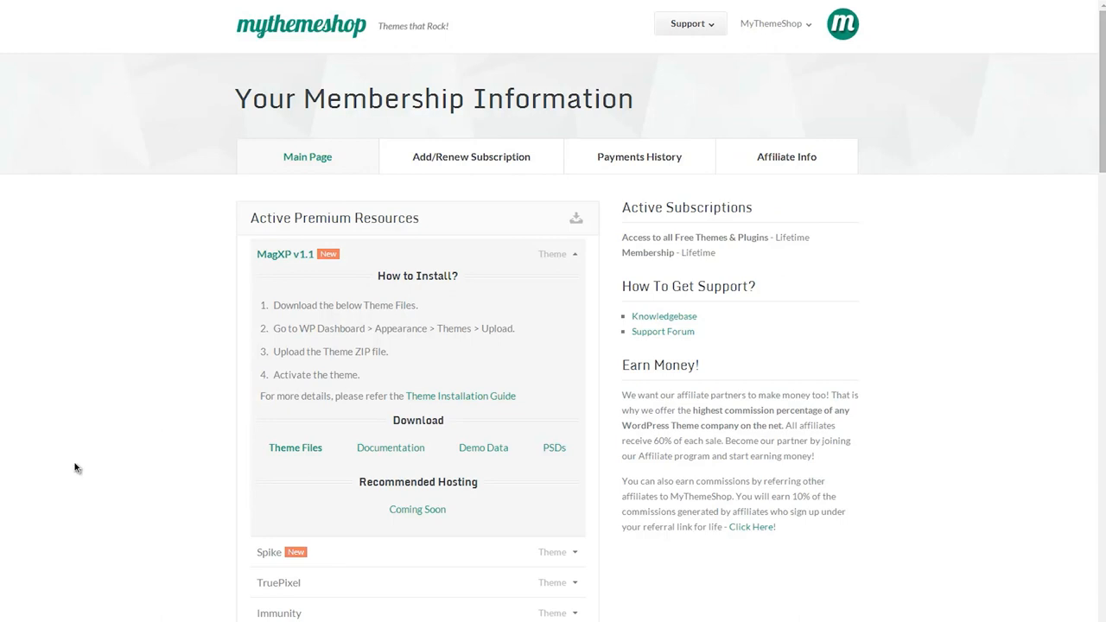
{"action": "mouse_move", "coordinate": [81, 548]}
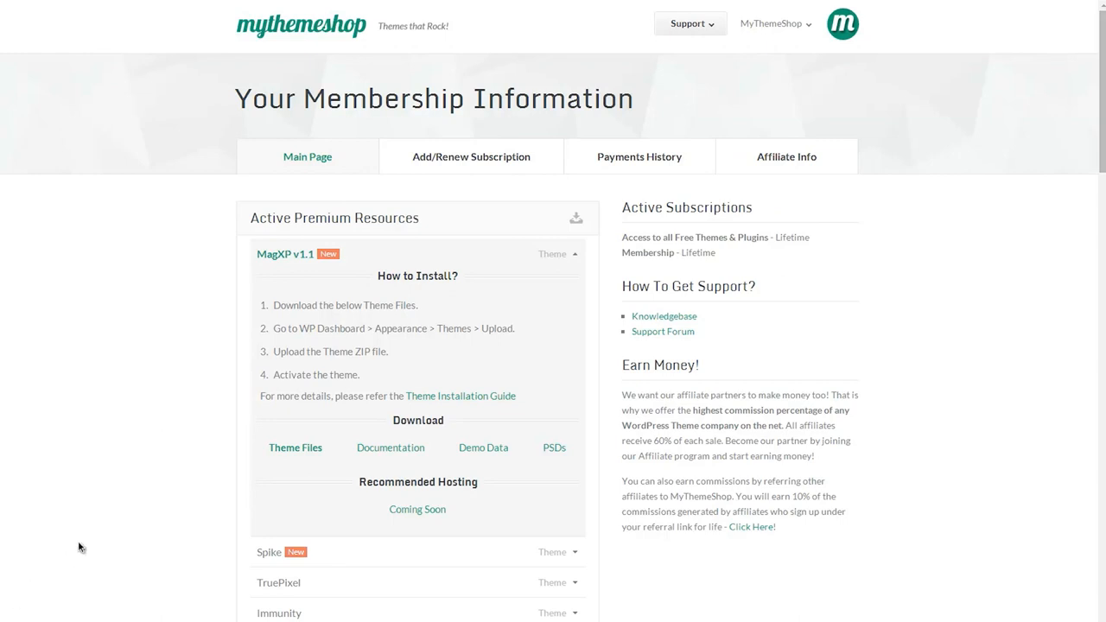
{"action": "mouse_move", "coordinate": [159, 470]}
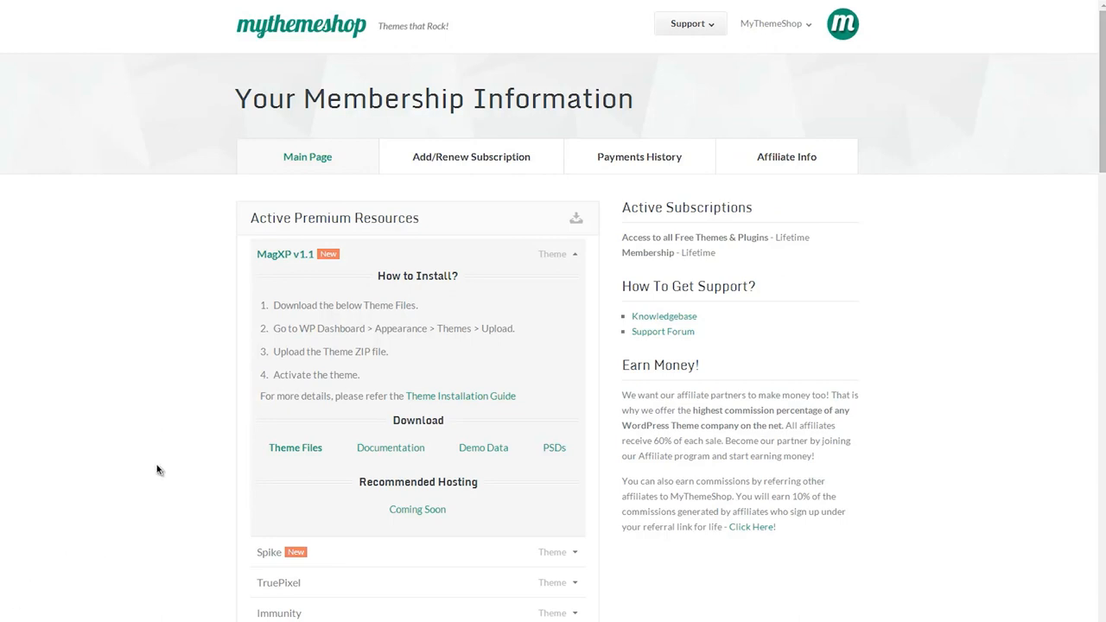
Step: Download the MagXP v1.1 Theme Files zip from MyThemeShop
{"action": "scroll", "scroll_direction": "down", "scroll_amount": 3}
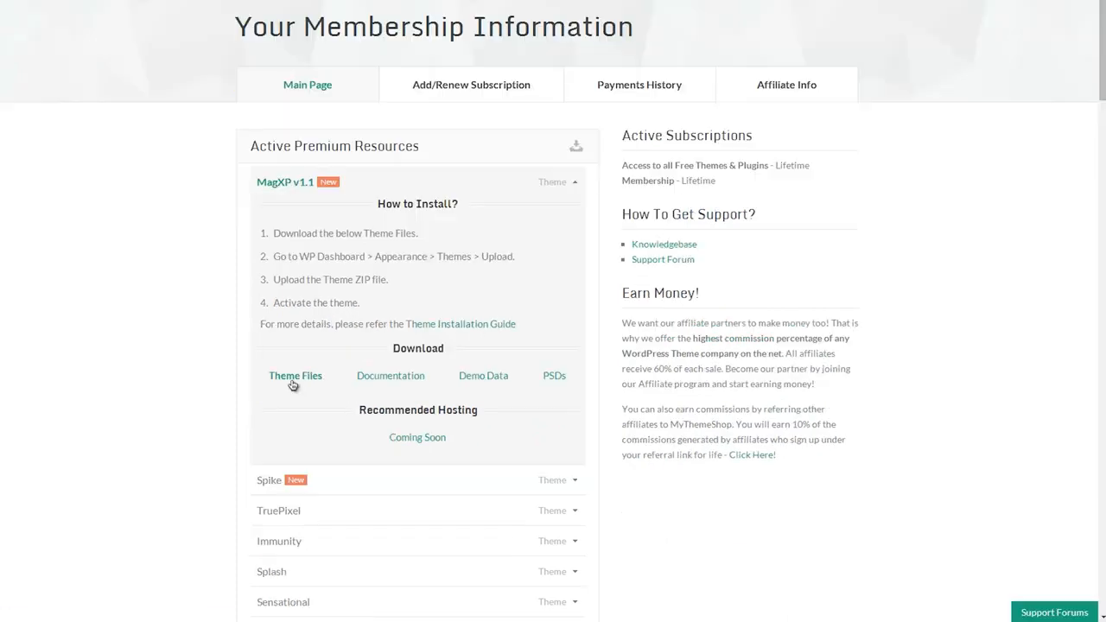
{"action": "left_click", "coordinate": [294, 375]}
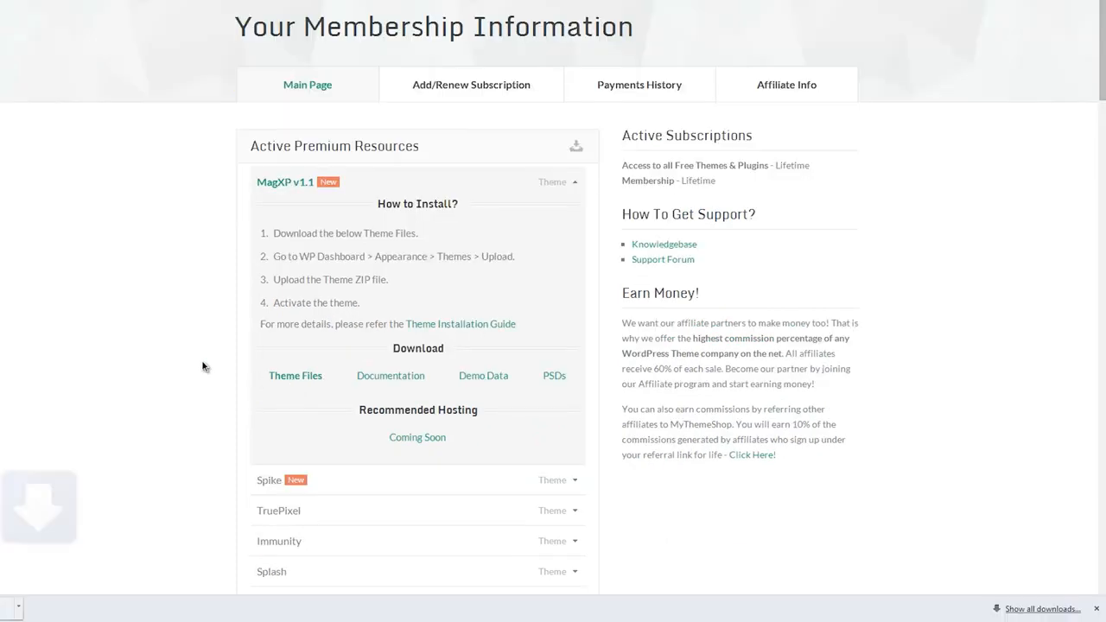
{"action": "left_click", "coordinate": [294, 375]}
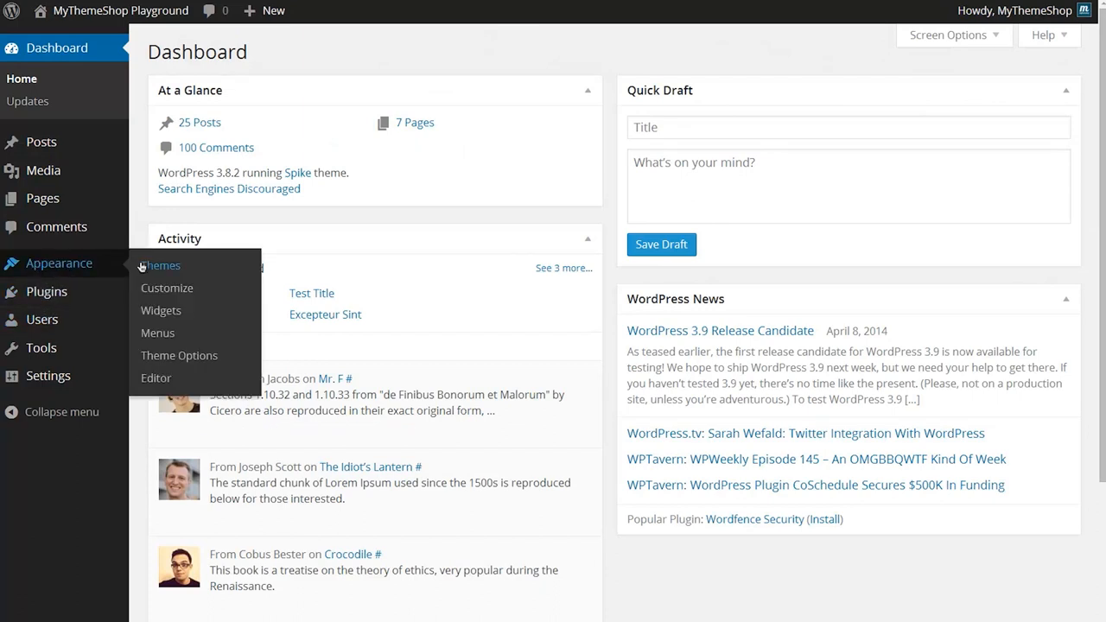
Step: Reach the theme upload form via Appearance > Themes > Add New > Upload
{"action": "left_click", "coordinate": [163, 266]}
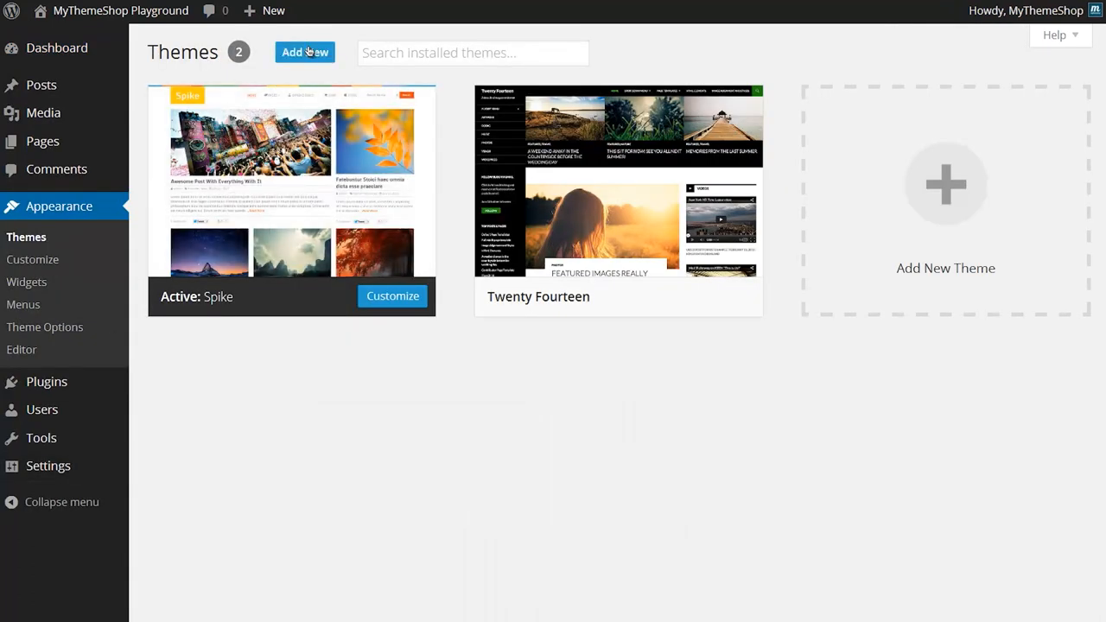
{"action": "left_click", "coordinate": [304, 51]}
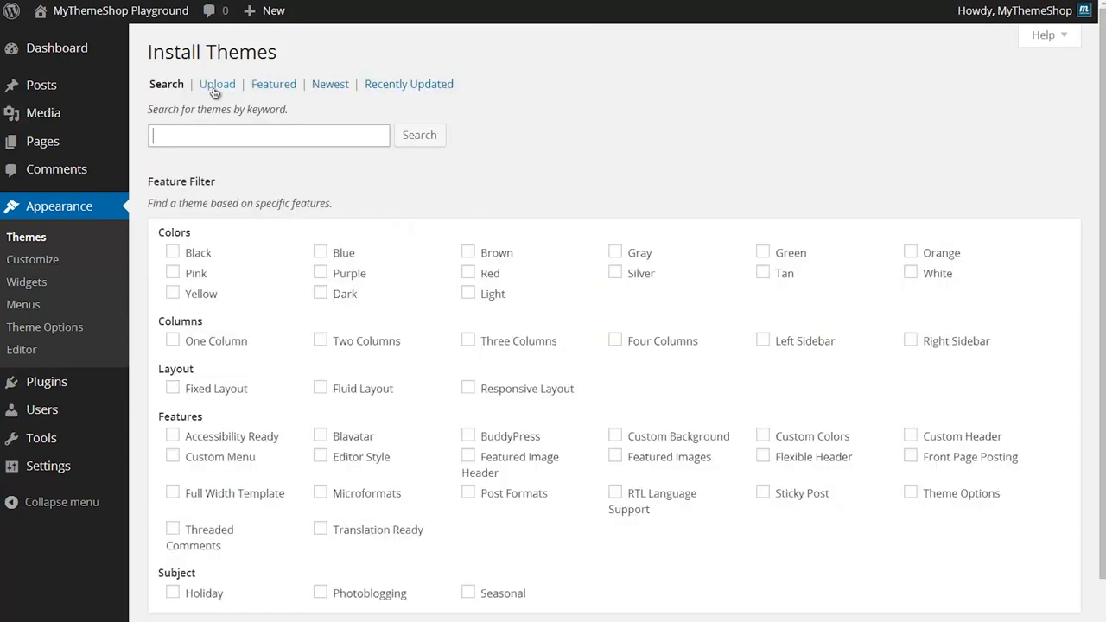
{"action": "left_click", "coordinate": [217, 83]}
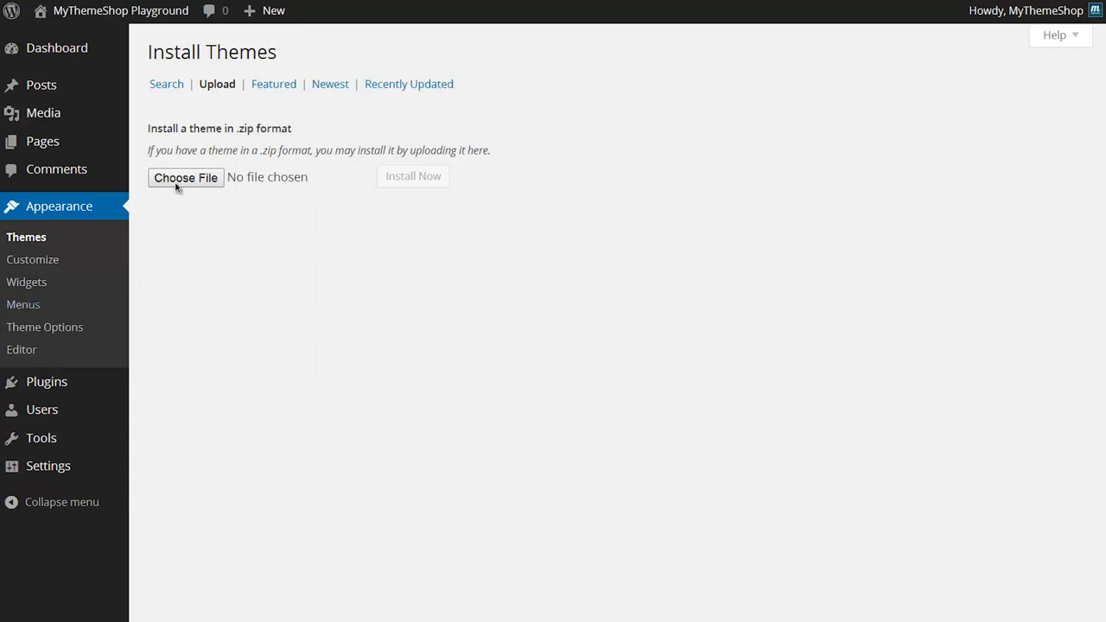
Step: Choose magxp.zip from the downloads folder as the theme package
{"action": "left_click", "coordinate": [185, 177]}
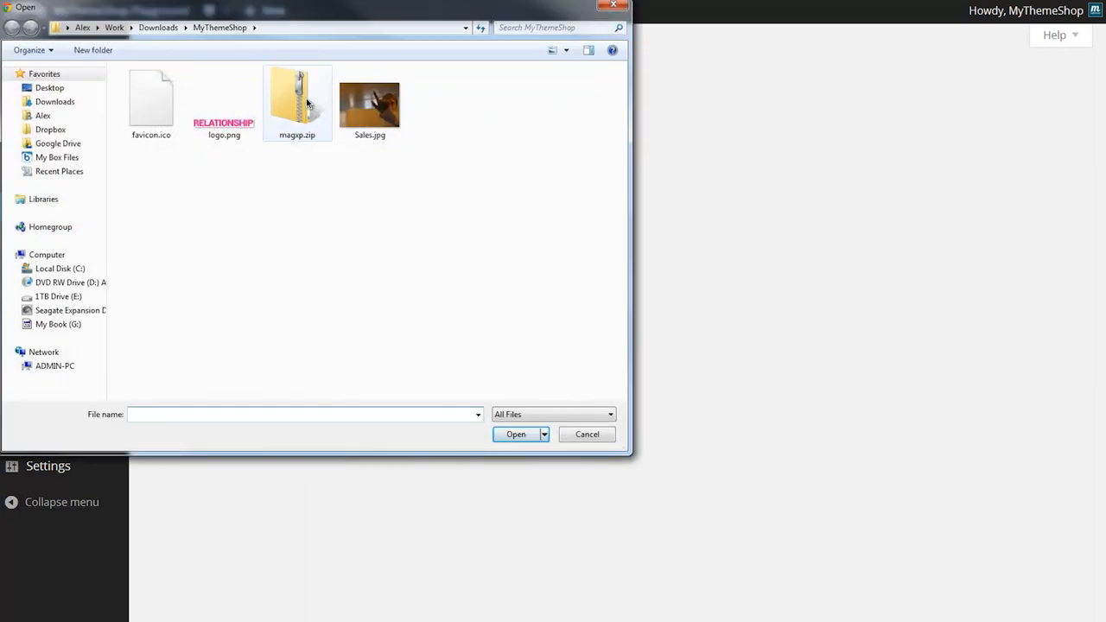
{"action": "left_click", "coordinate": [297, 104]}
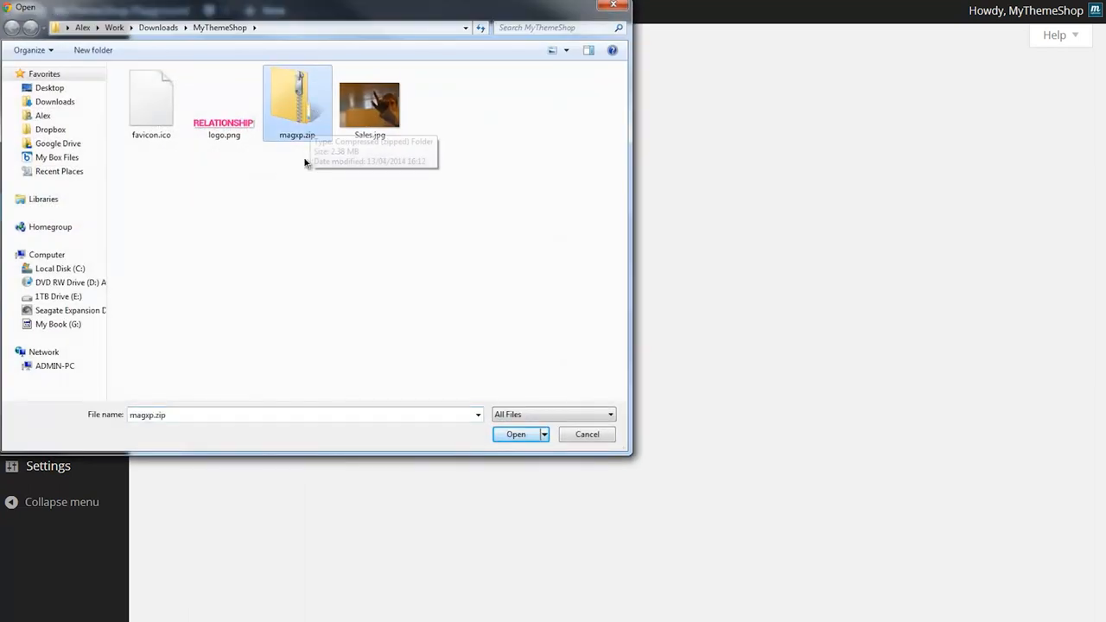
{"action": "left_click", "coordinate": [515, 433]}
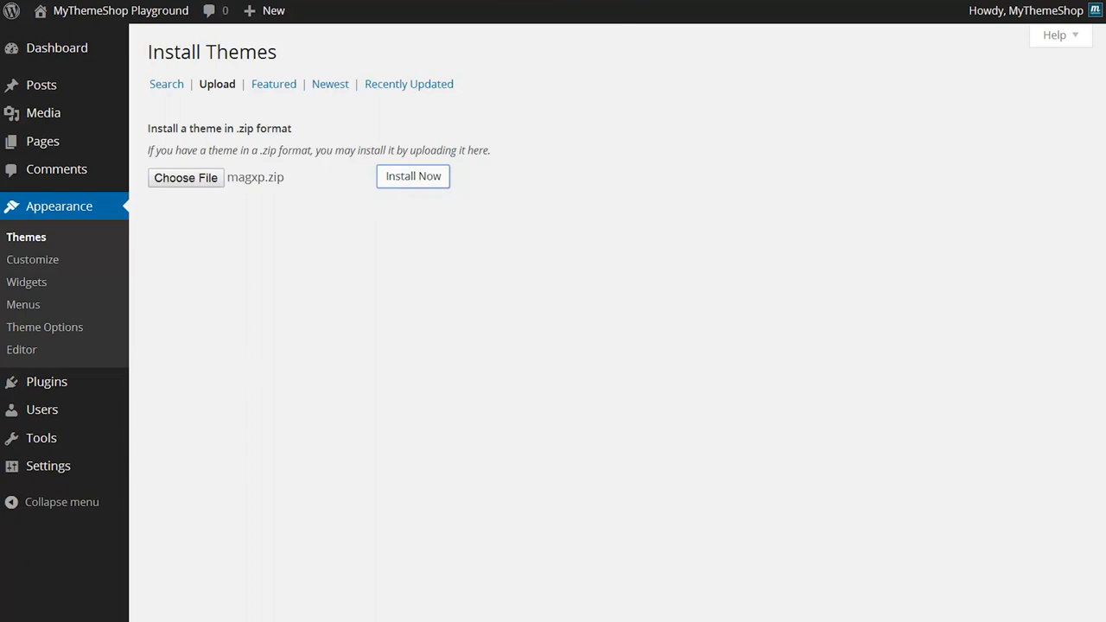
Step: Install the MagXP theme from the chosen magxp.zip
{"action": "left_click", "coordinate": [411, 176]}
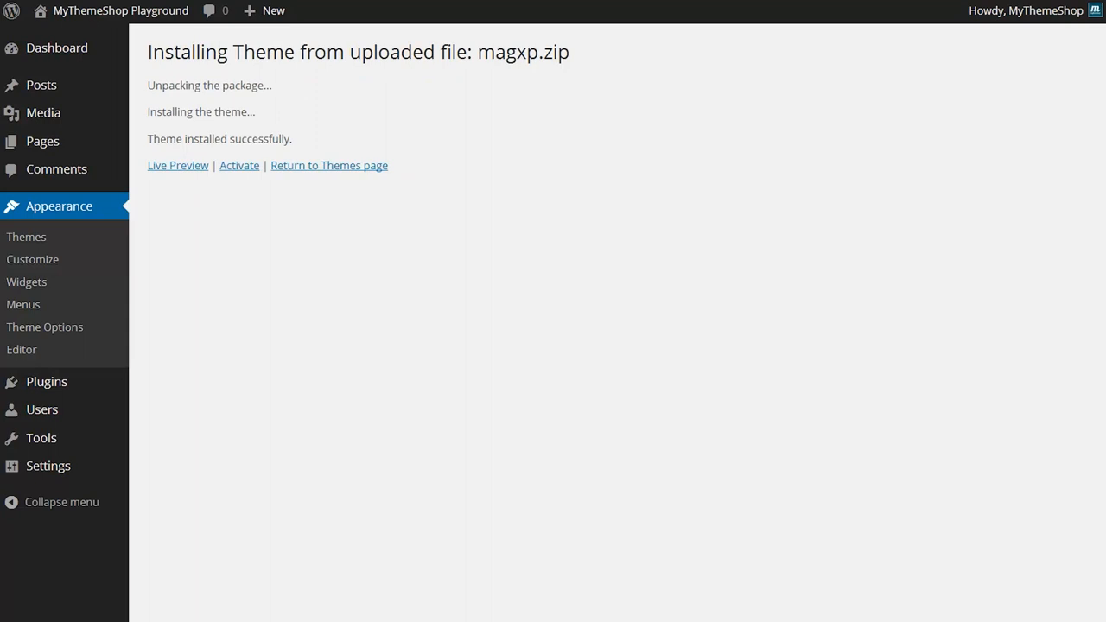
{"action": "mouse_move", "coordinate": [232, 111]}
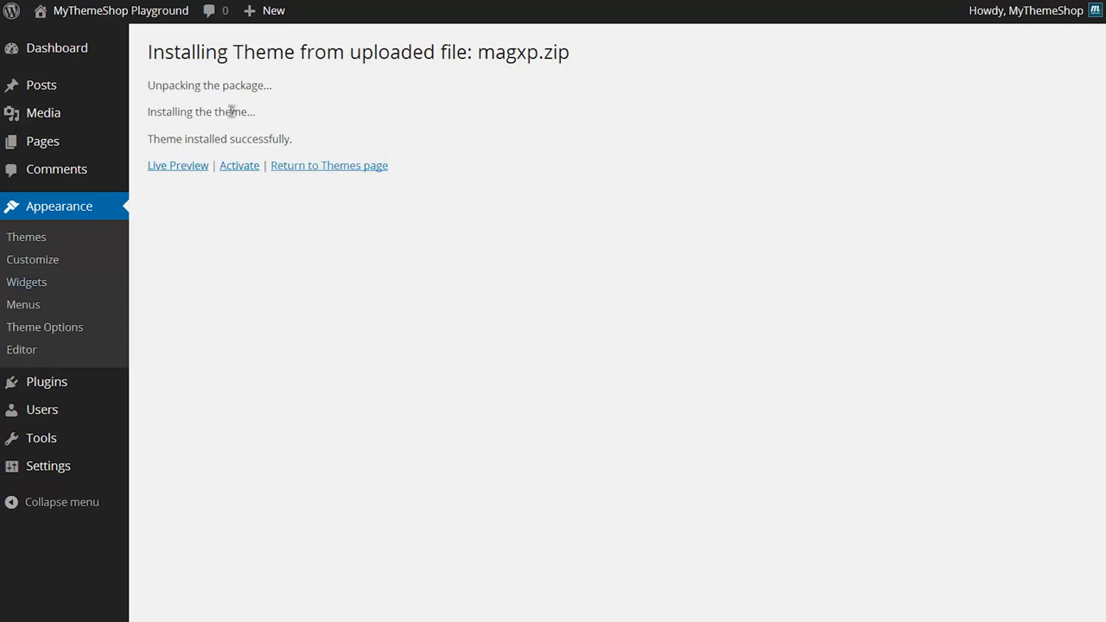
{"action": "mouse_move", "coordinate": [239, 166]}
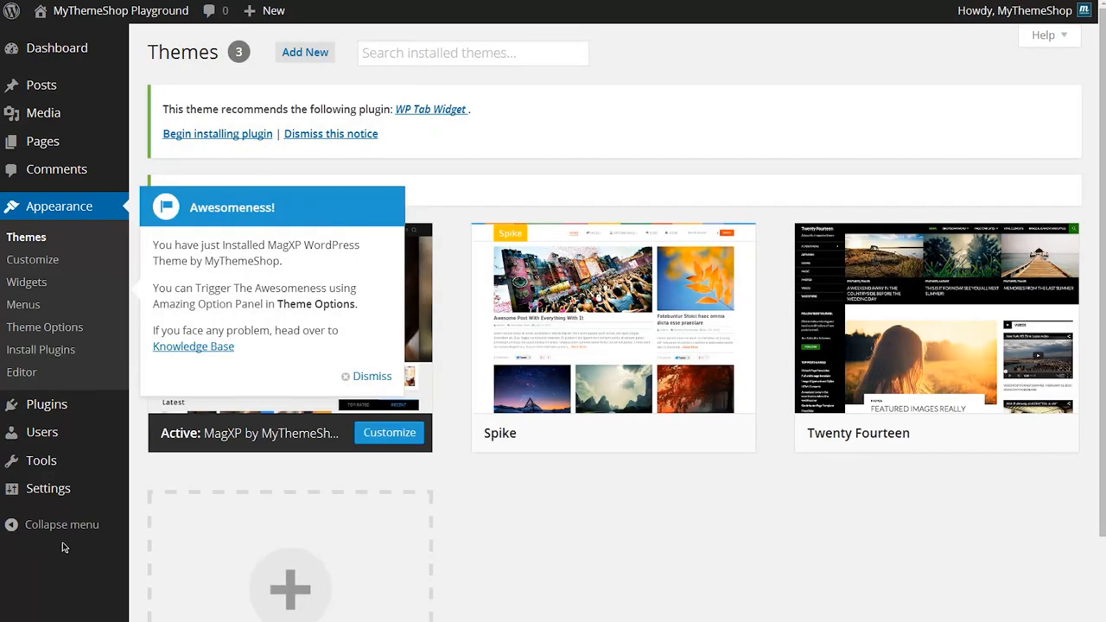
{"action": "mouse_move", "coordinate": [435, 307]}
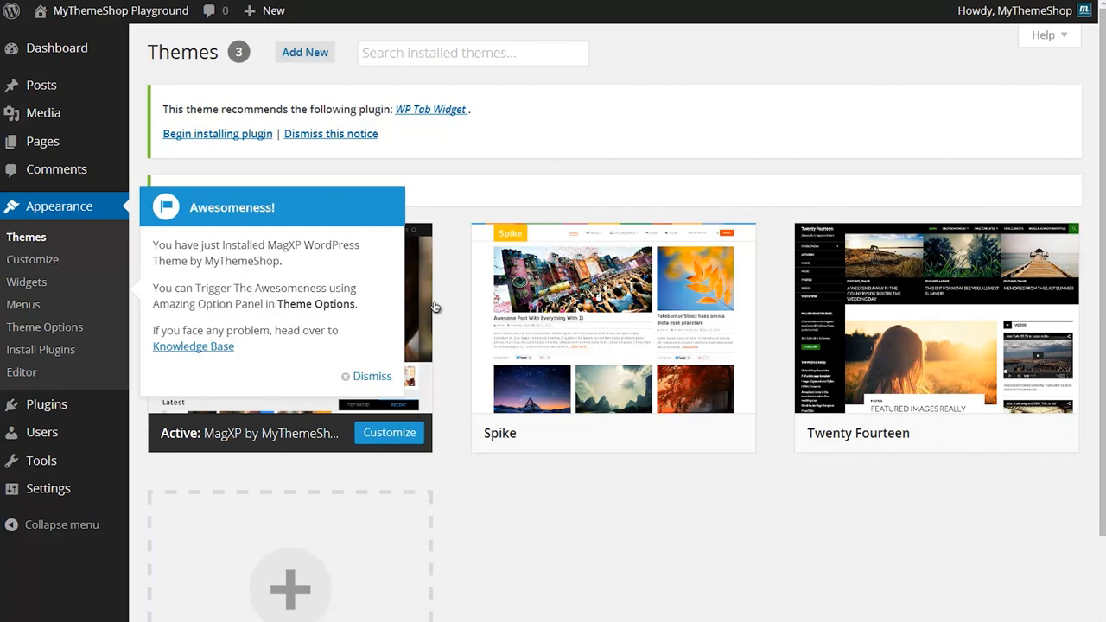
{"action": "mouse_move", "coordinate": [436, 308]}
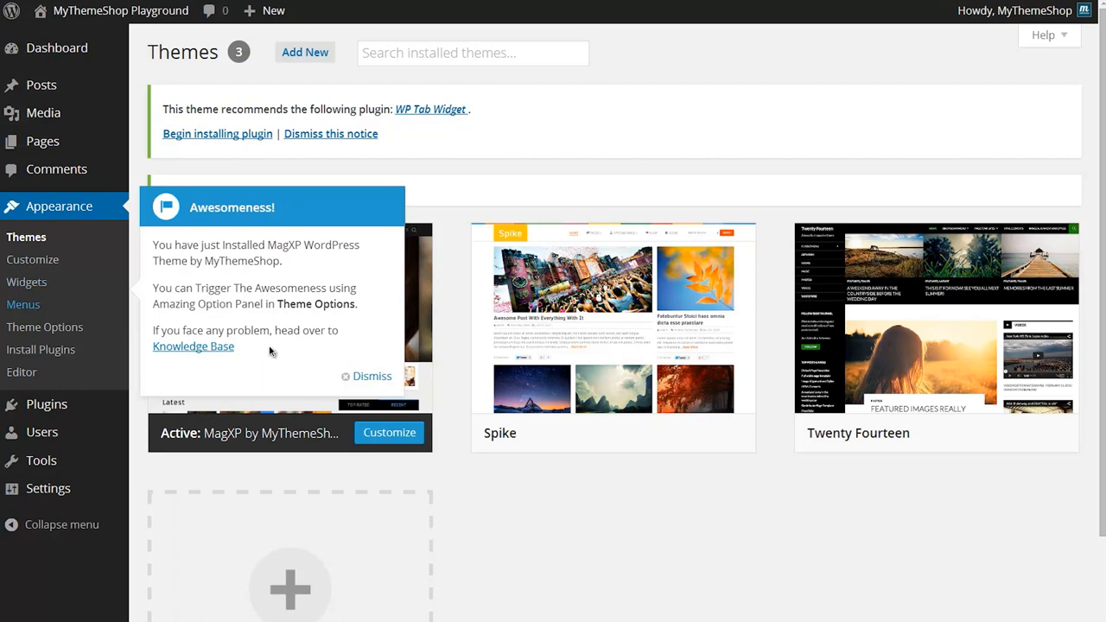
Step: Dismiss the MagXP Awesomeness welcome pointer on the Themes page
{"action": "left_click", "coordinate": [373, 375]}
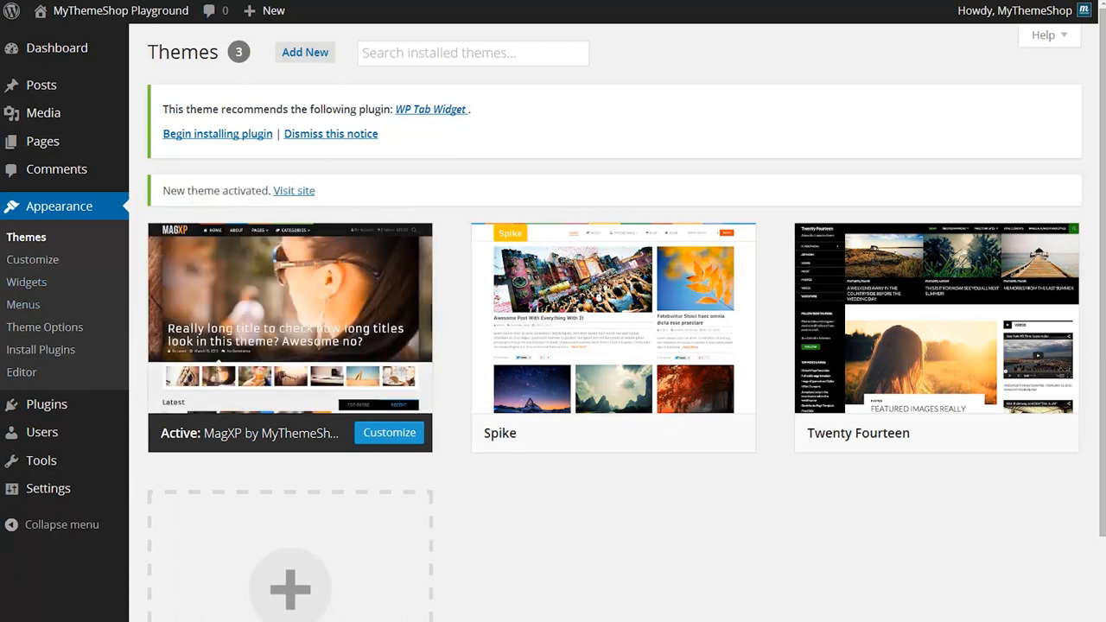
{"action": "left_click", "coordinate": [294, 190]}
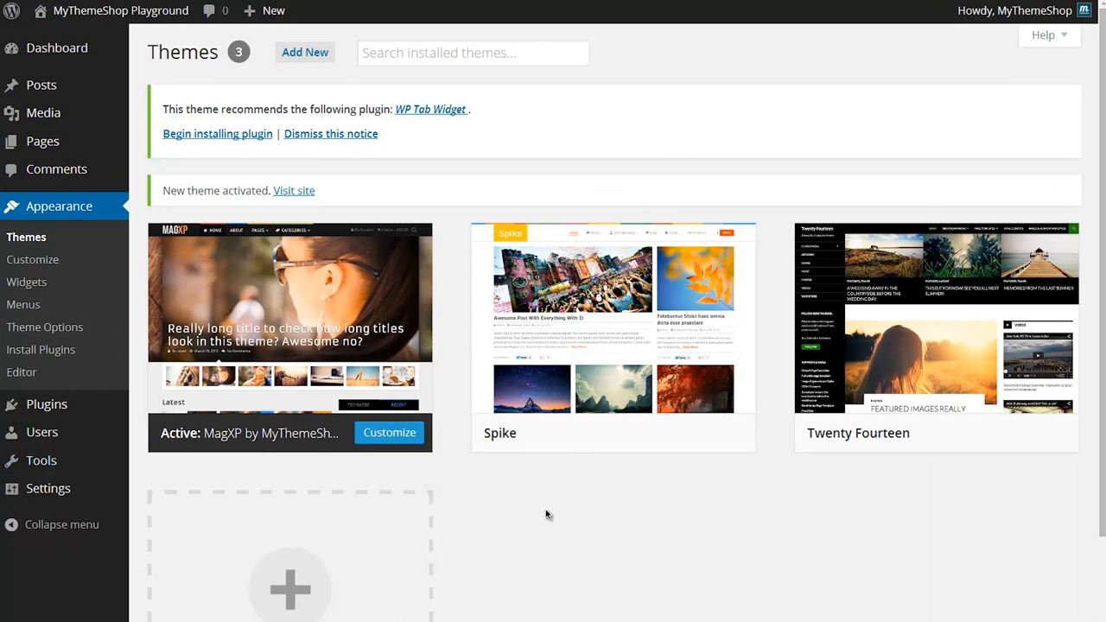
{"action": "mouse_move", "coordinate": [546, 515]}
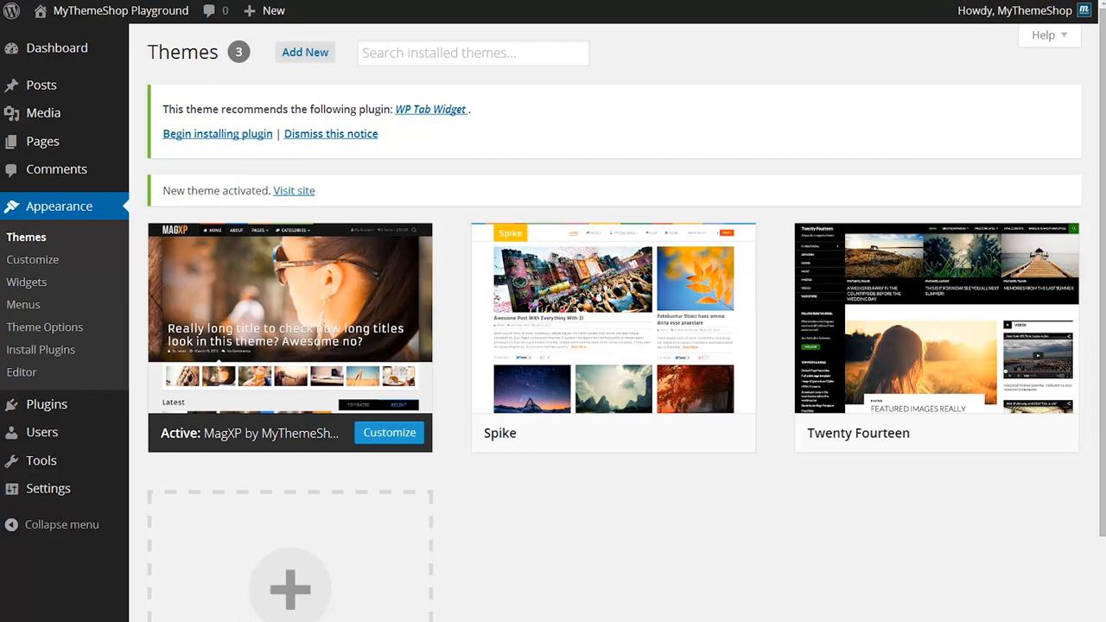
{"action": "mouse_move", "coordinate": [311, 34]}
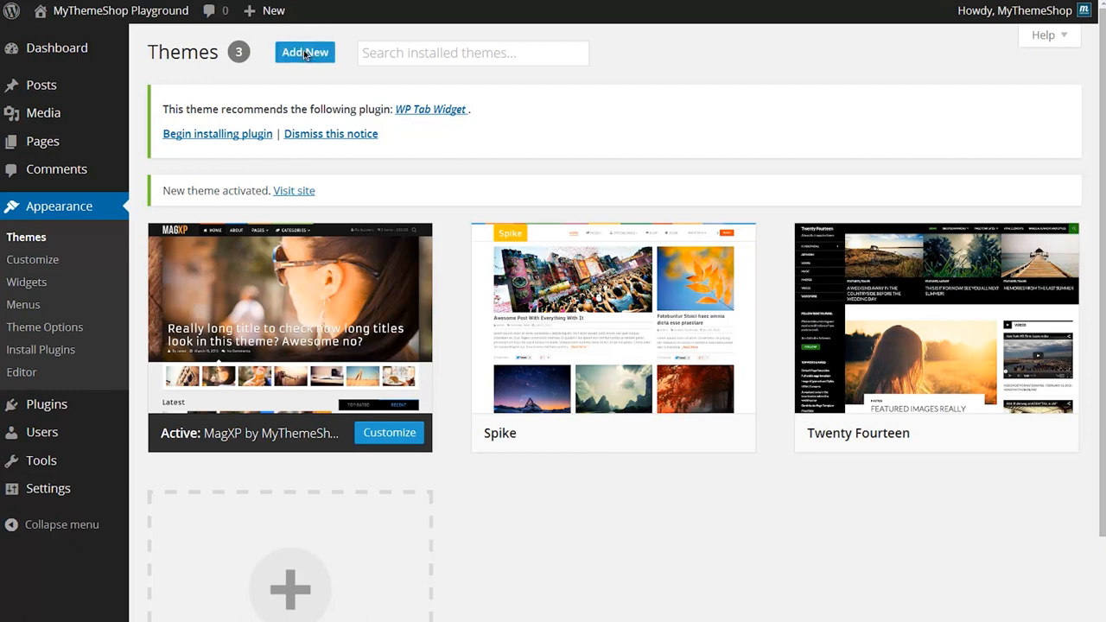
Step: Search the theme directory for 'point', listing MyThemeShop's Point first
{"action": "left_click", "coordinate": [304, 52]}
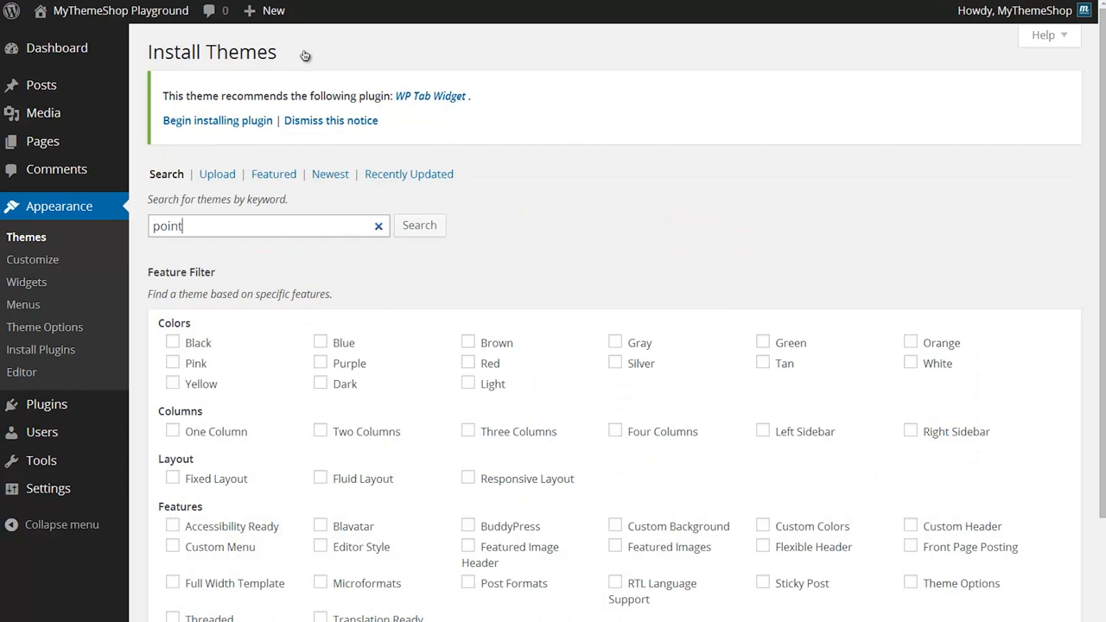
{"action": "left_click", "coordinate": [419, 225]}
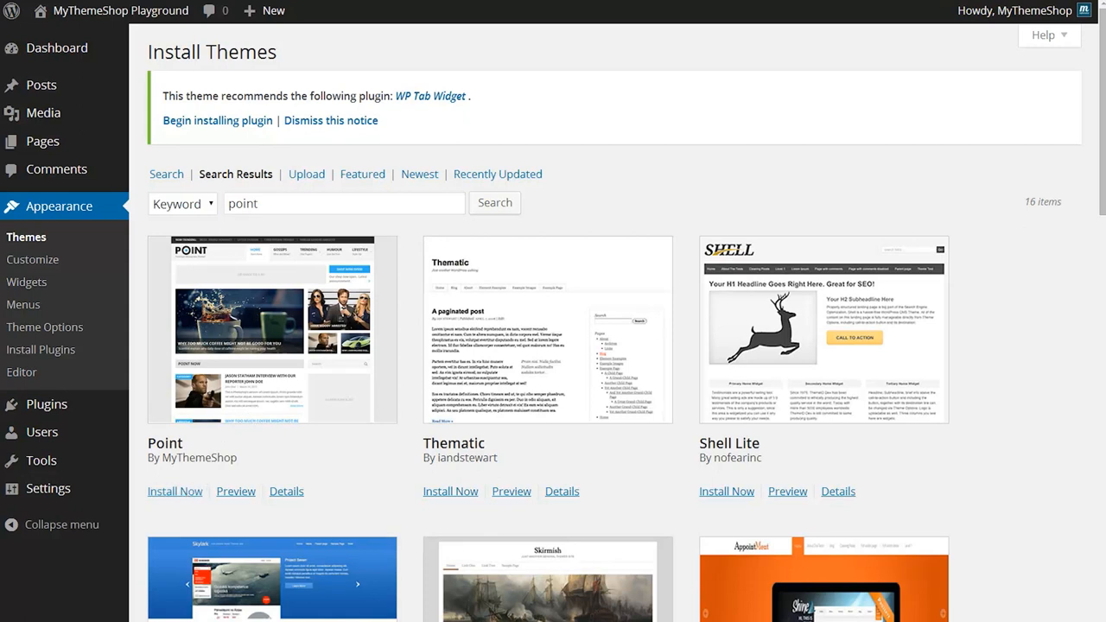
Step: Install Point 1.0.6 from the directory and activate it over MagXP
{"action": "left_click", "coordinate": [175, 490]}
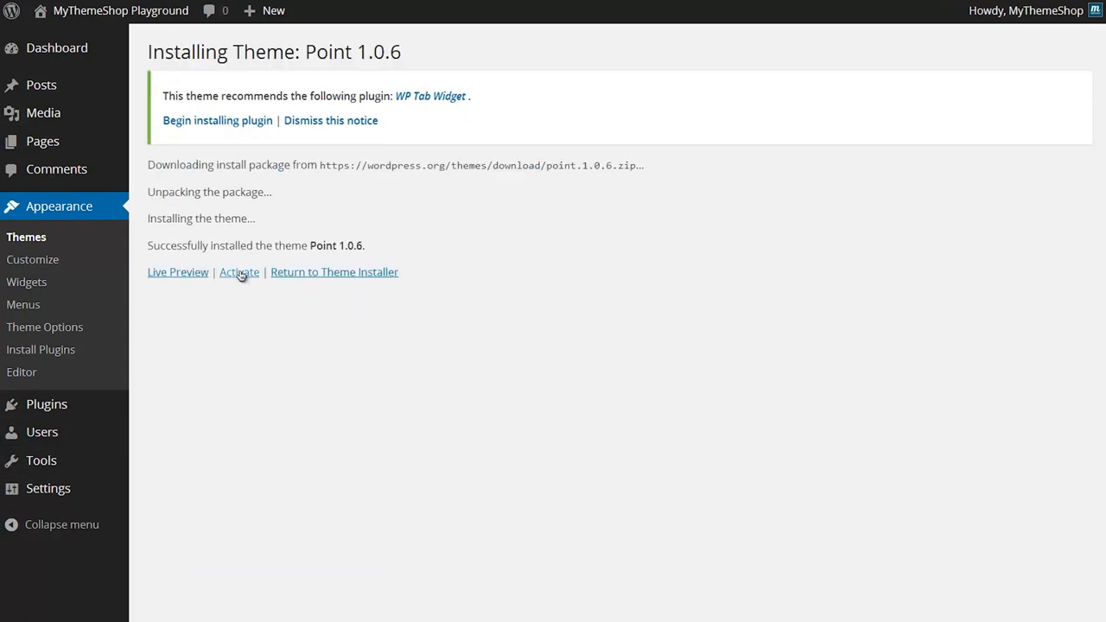
{"action": "mouse_move", "coordinate": [238, 273]}
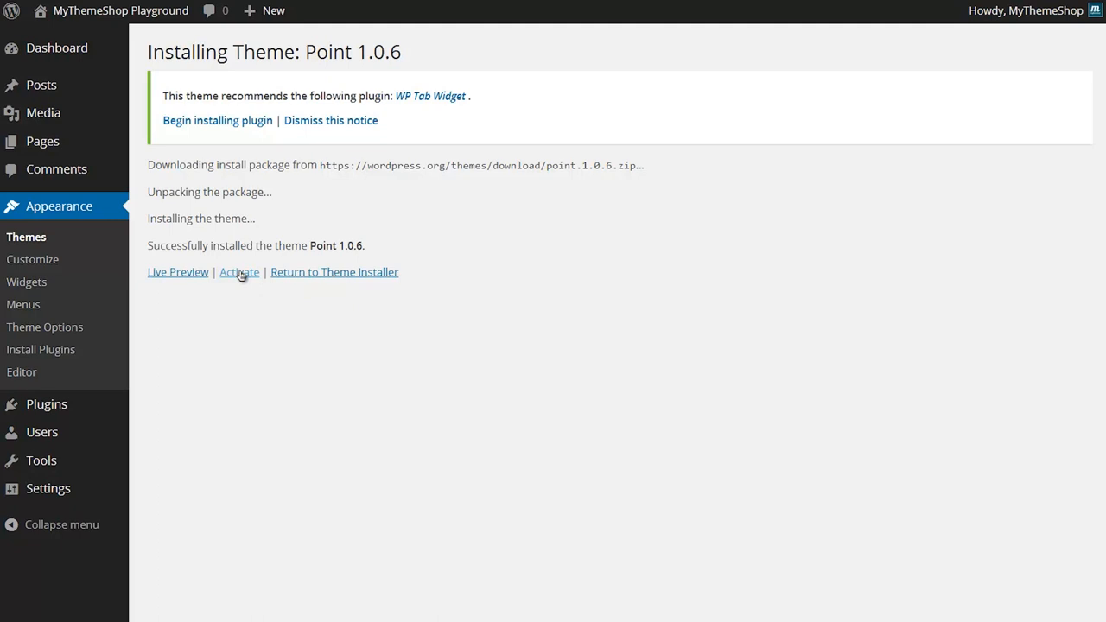
{"action": "left_click", "coordinate": [239, 271]}
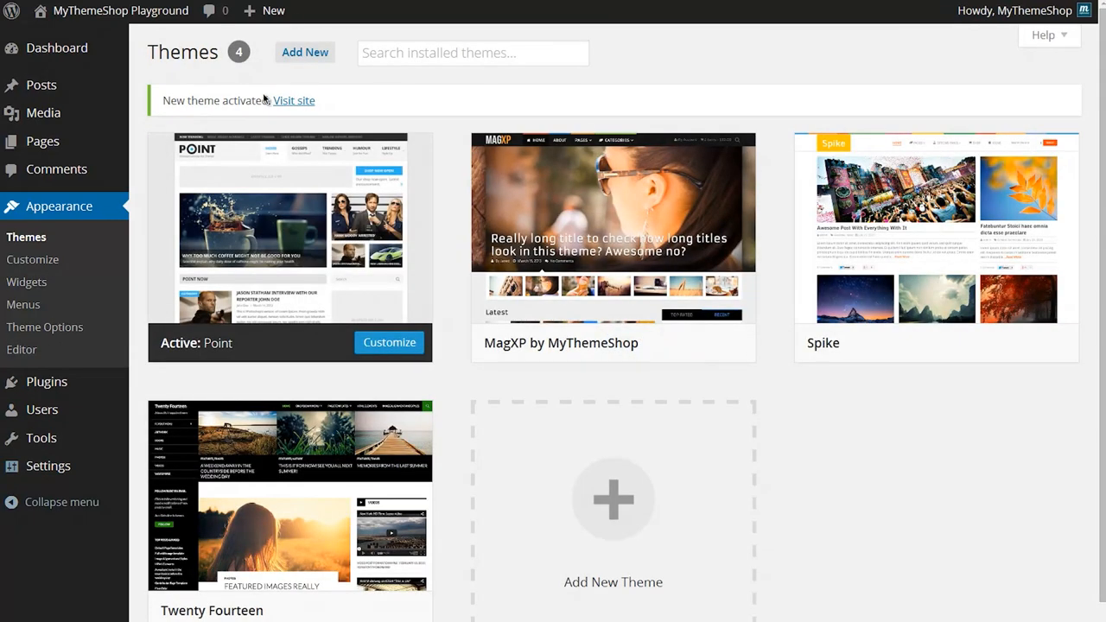